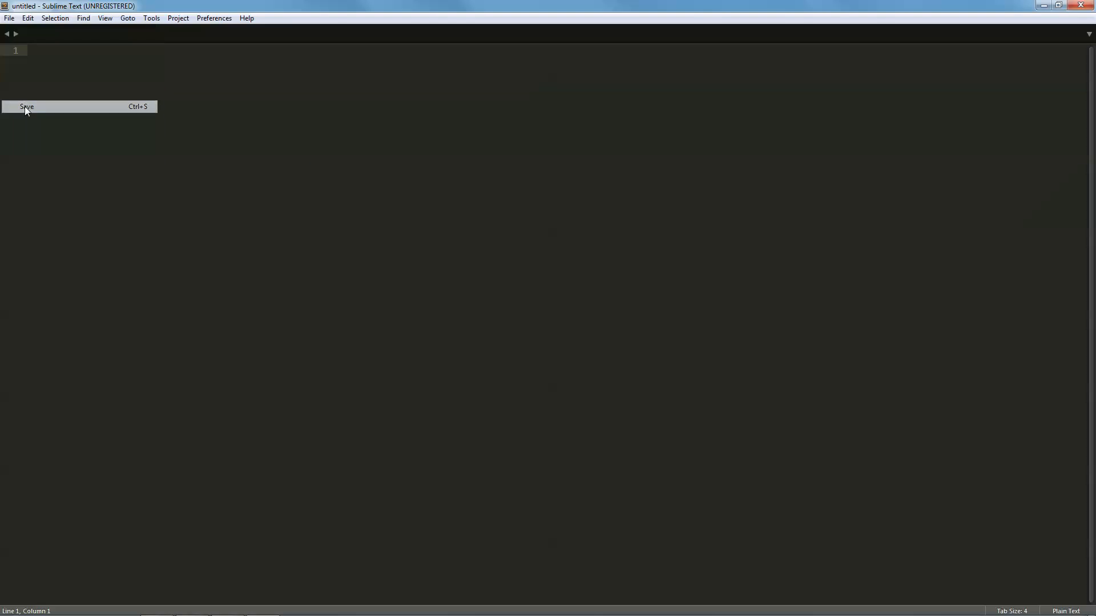
# Save the blank untitled file in the Desktop folder under the name firstScript.html.
pyautogui.click(27, 107)
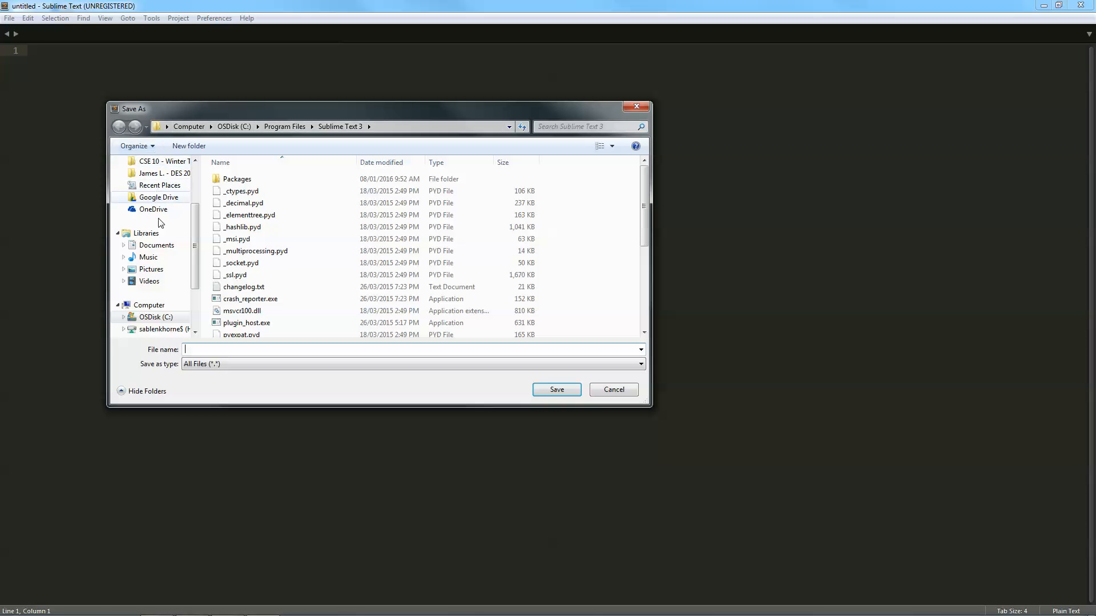
pyautogui.click(155, 190)
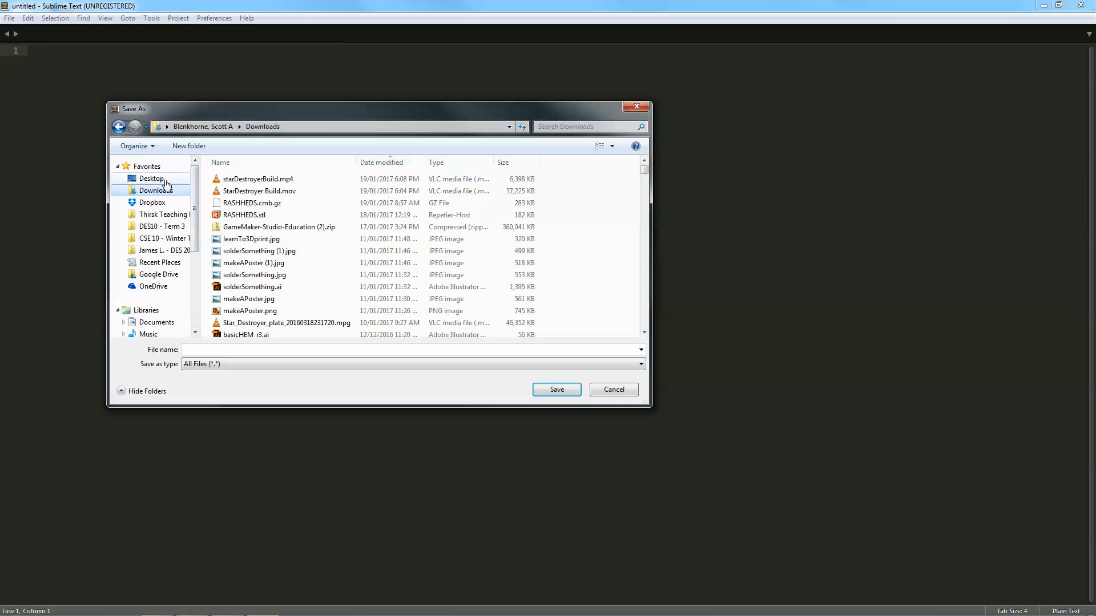
pyautogui.click(152, 178)
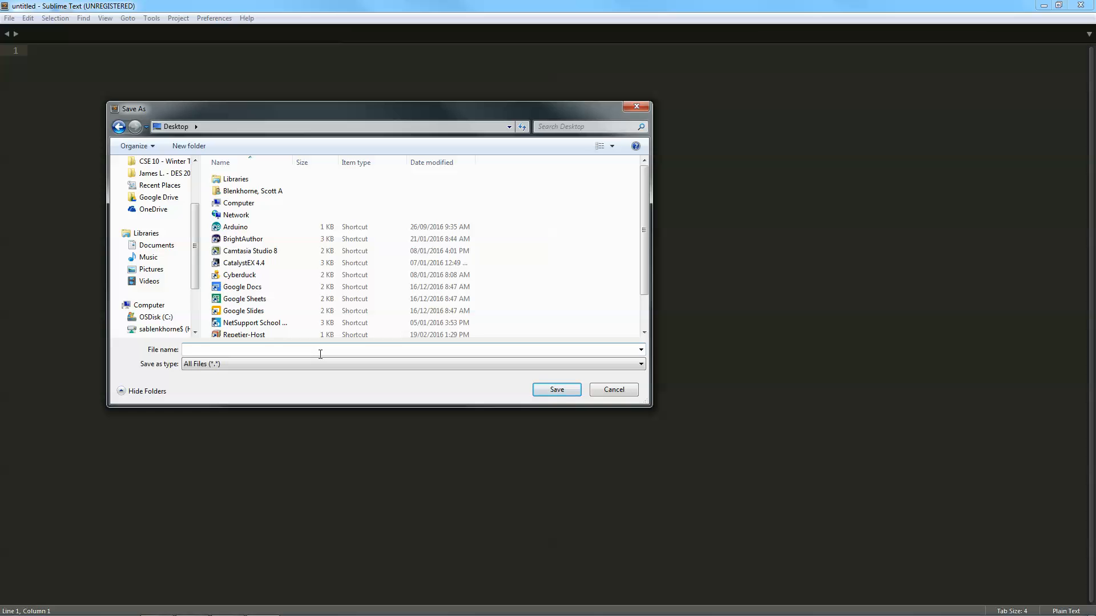
pyautogui.write('firstS')
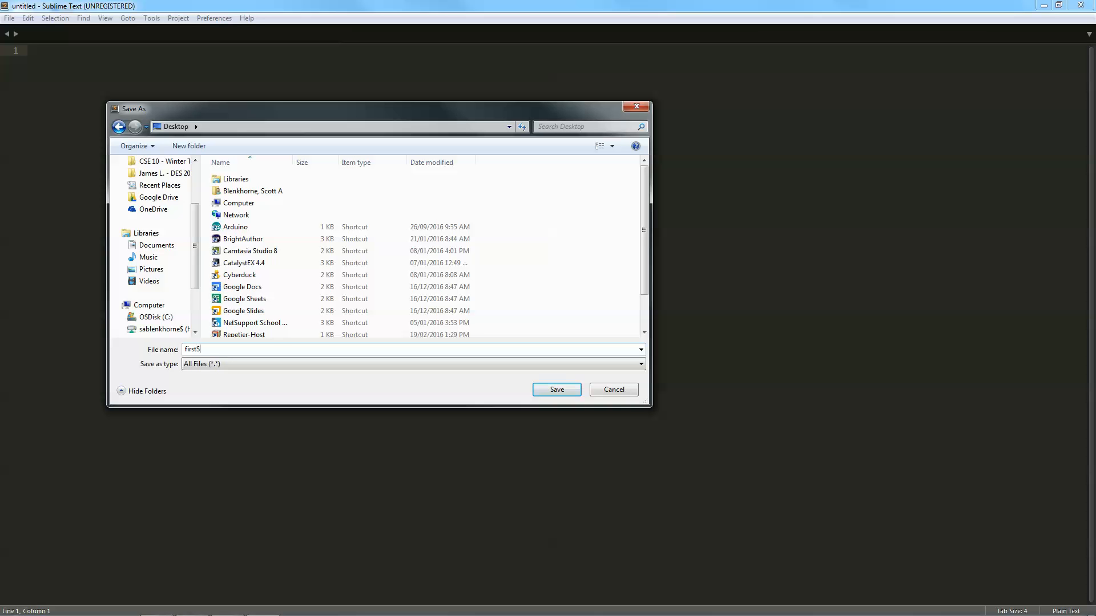
pyautogui.write('cript')
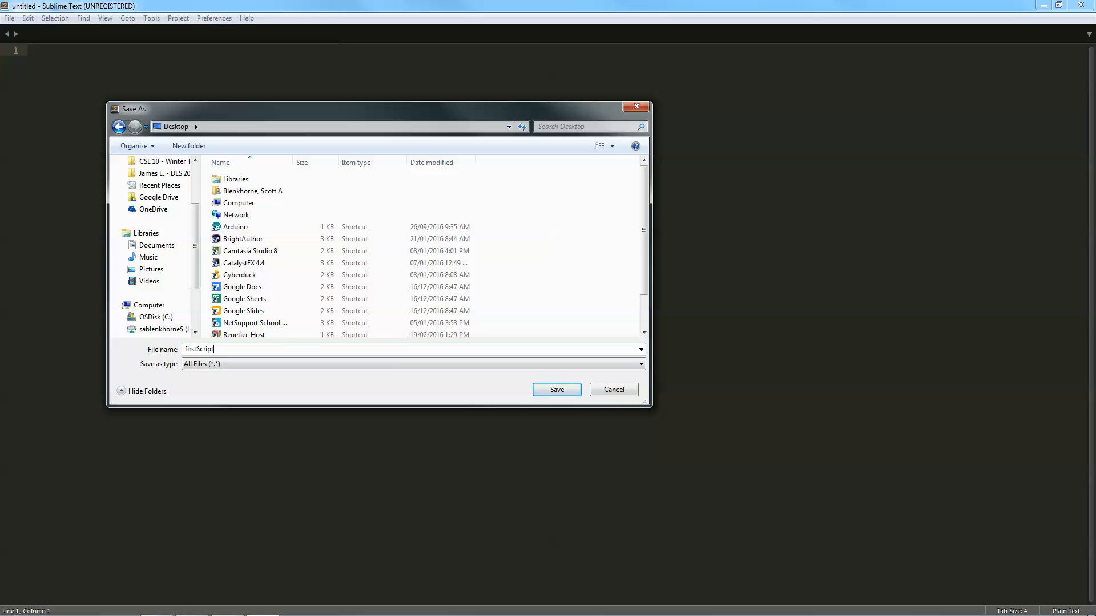
pyautogui.write('.')
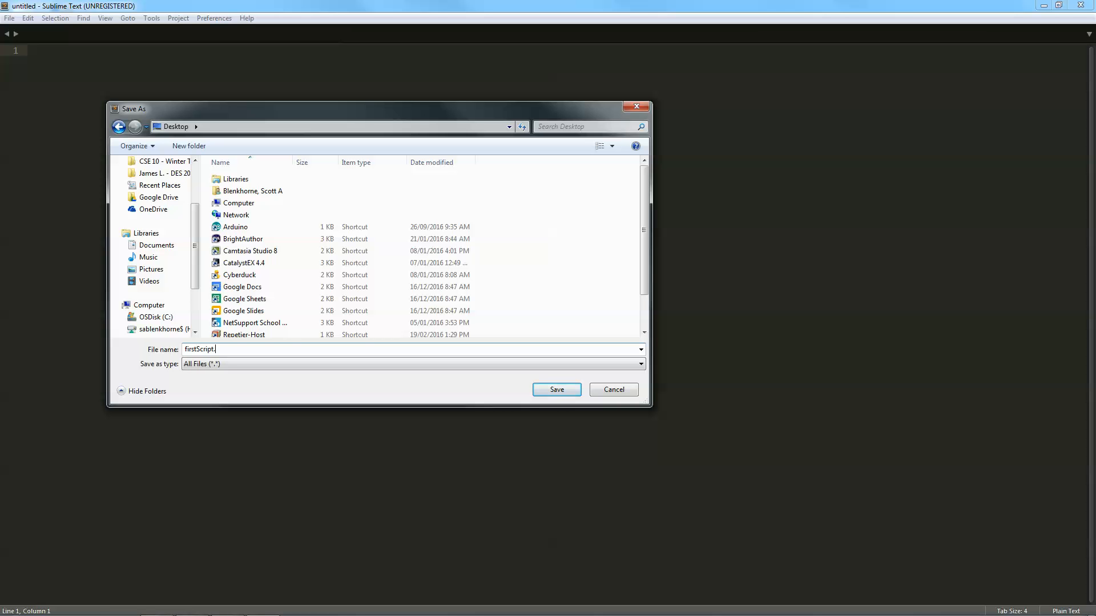
pyautogui.write('html')
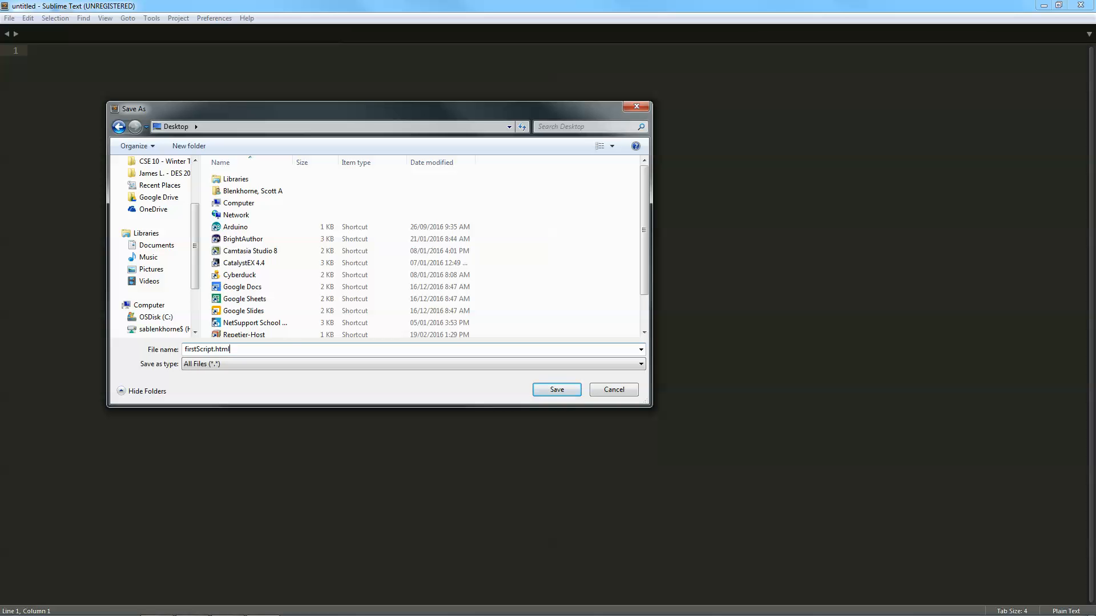
pyautogui.click(556, 390)
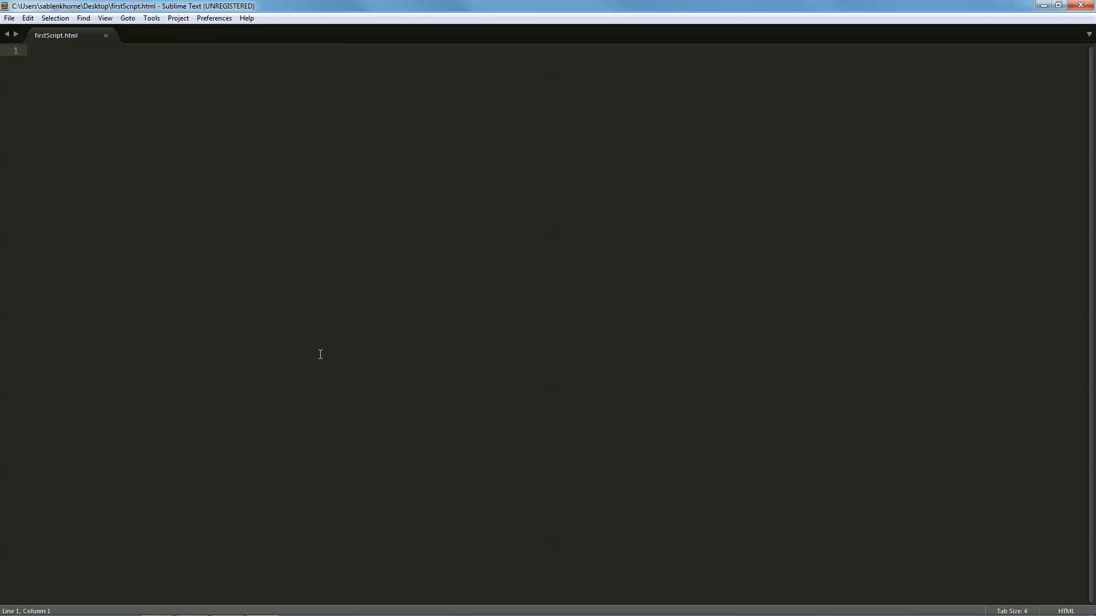
# Expand the <ht completion into a doctype, html, head, title and body skeleton.
pyautogui.write('<')
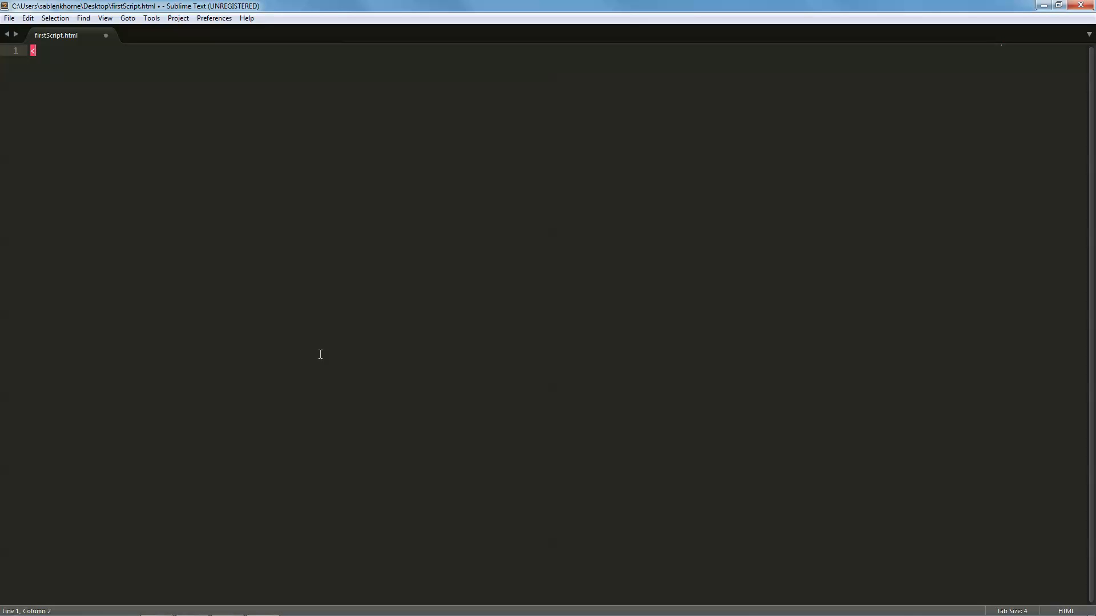
pyautogui.write('ht')
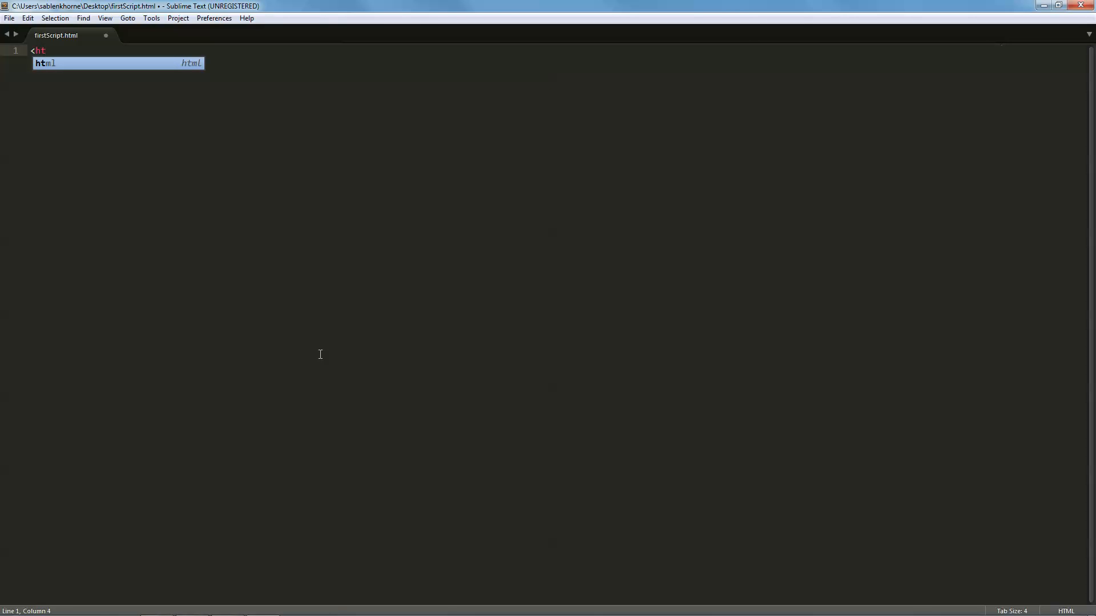
pyautogui.press('Tab')
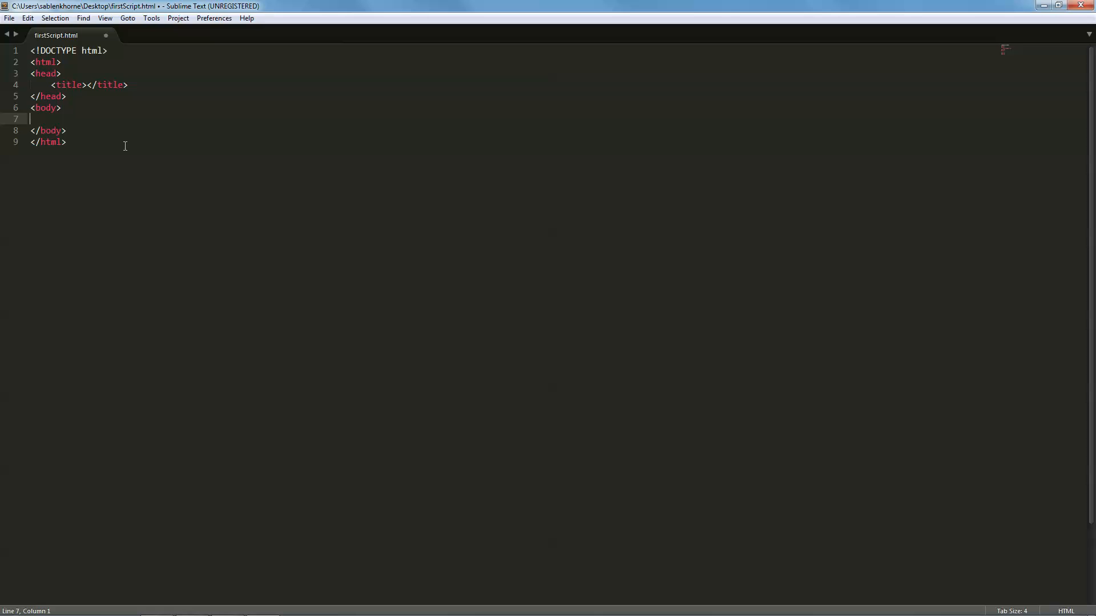
# Insert an empty <script type="text/javascript"> element in the body, cursor between its tags.
pyautogui.press('enter')
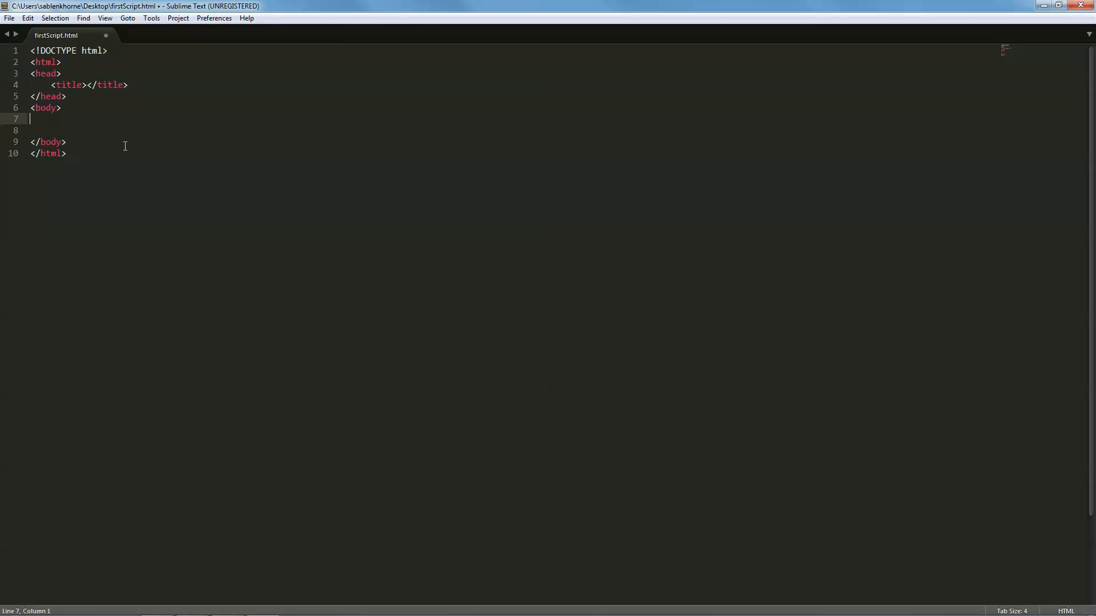
pyautogui.write('<')
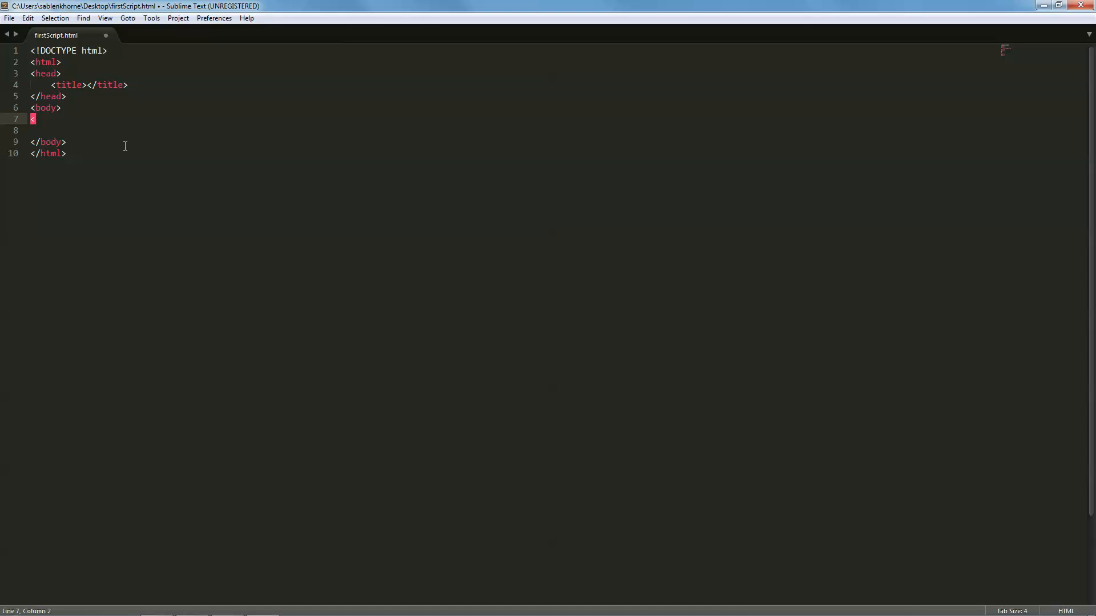
pyautogui.press('Backspace')
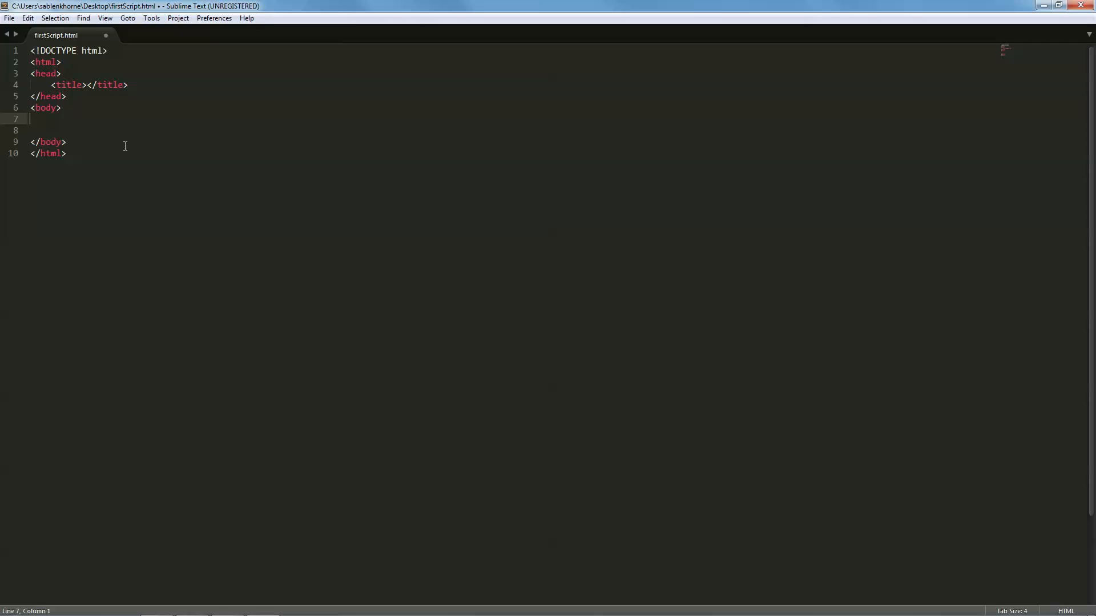
pyautogui.write('<')
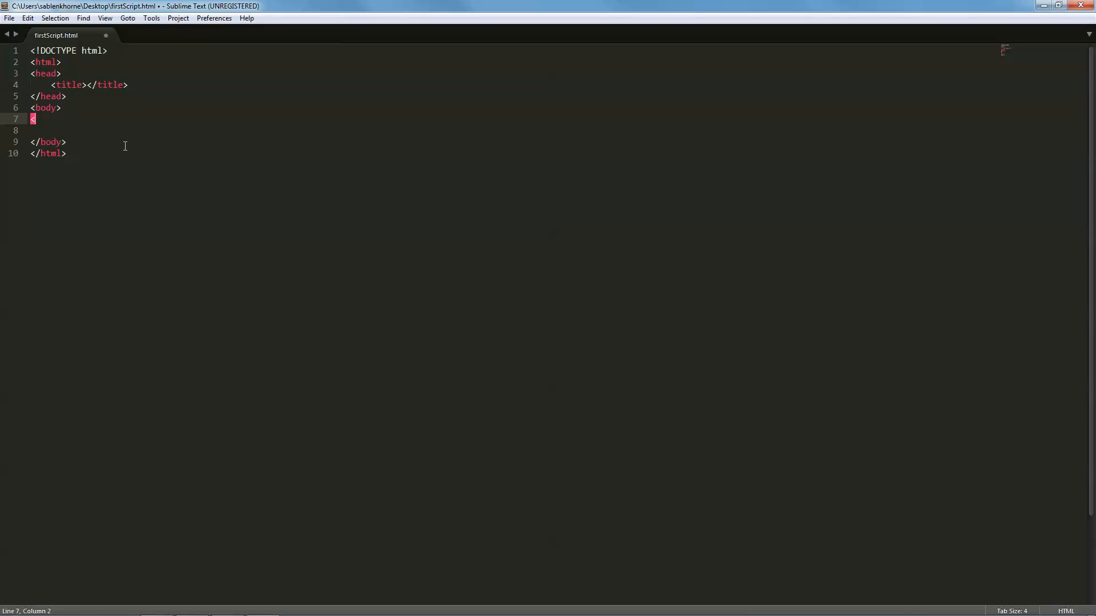
pyautogui.write('sc')
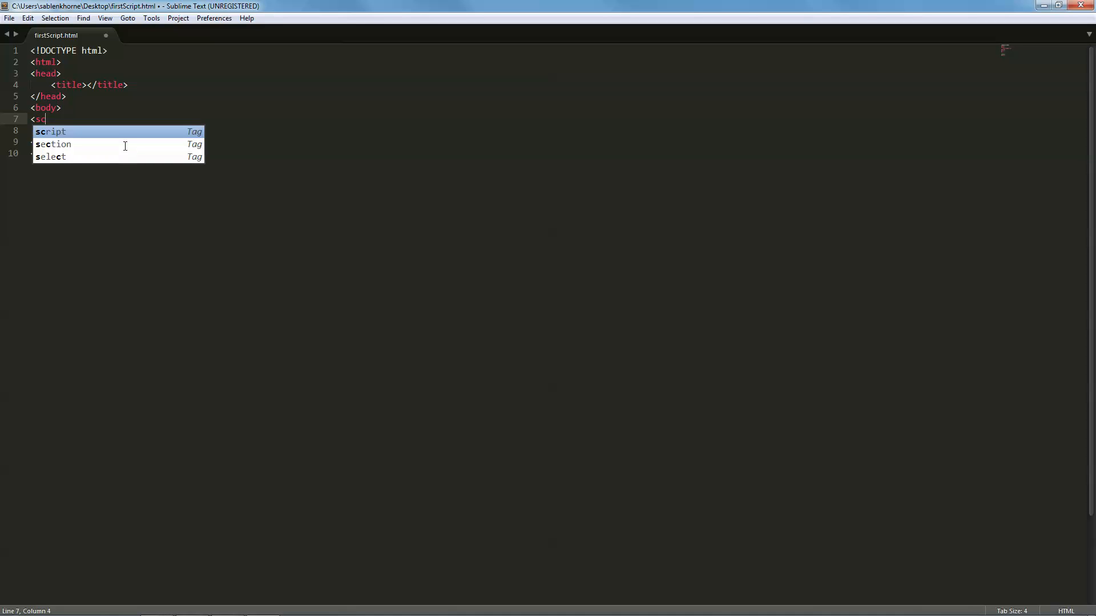
pyautogui.write('ri')
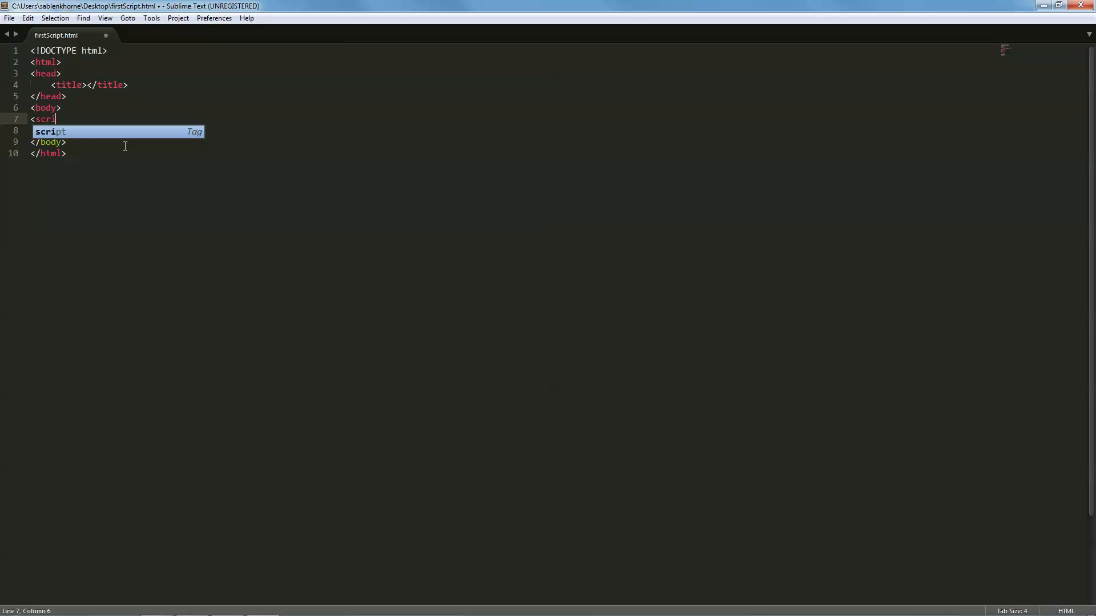
pyautogui.press('Tab')
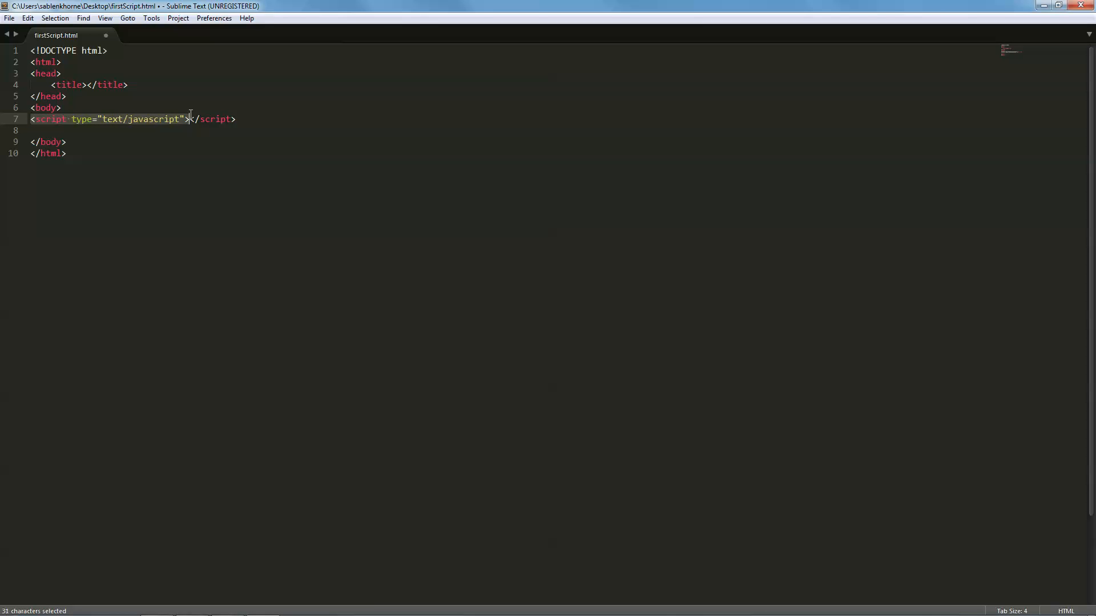
pyautogui.click(189, 118)
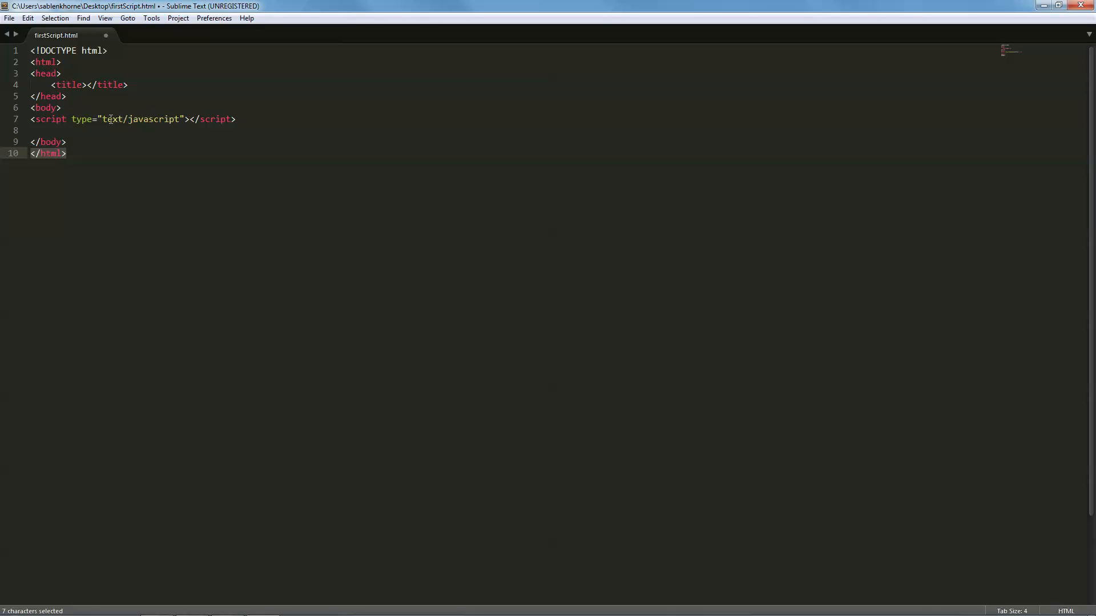
pyautogui.click(48, 119)
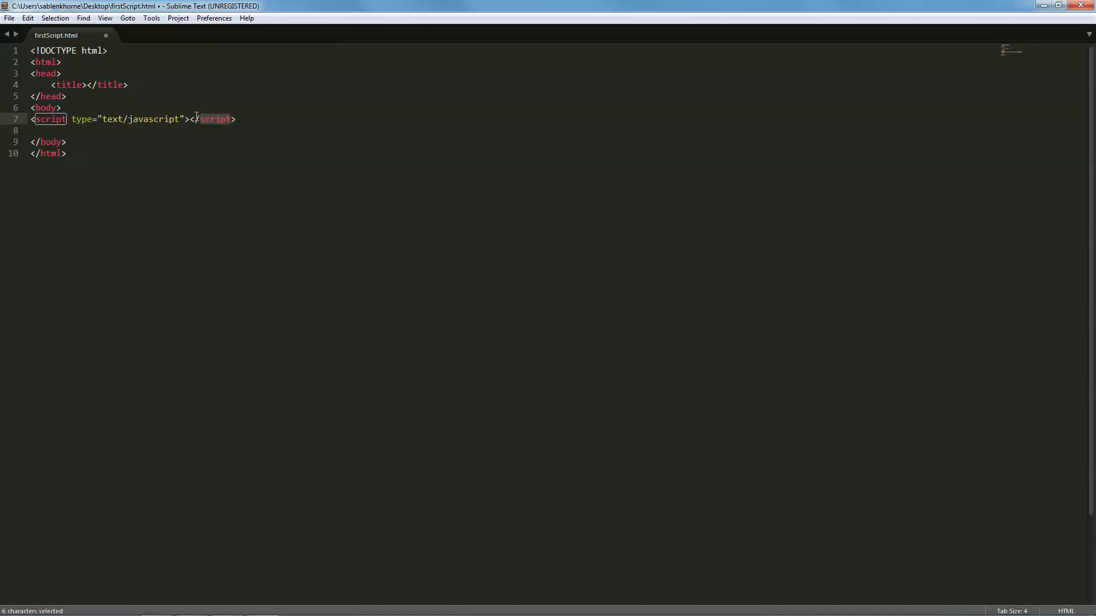
pyautogui.click(189, 119)
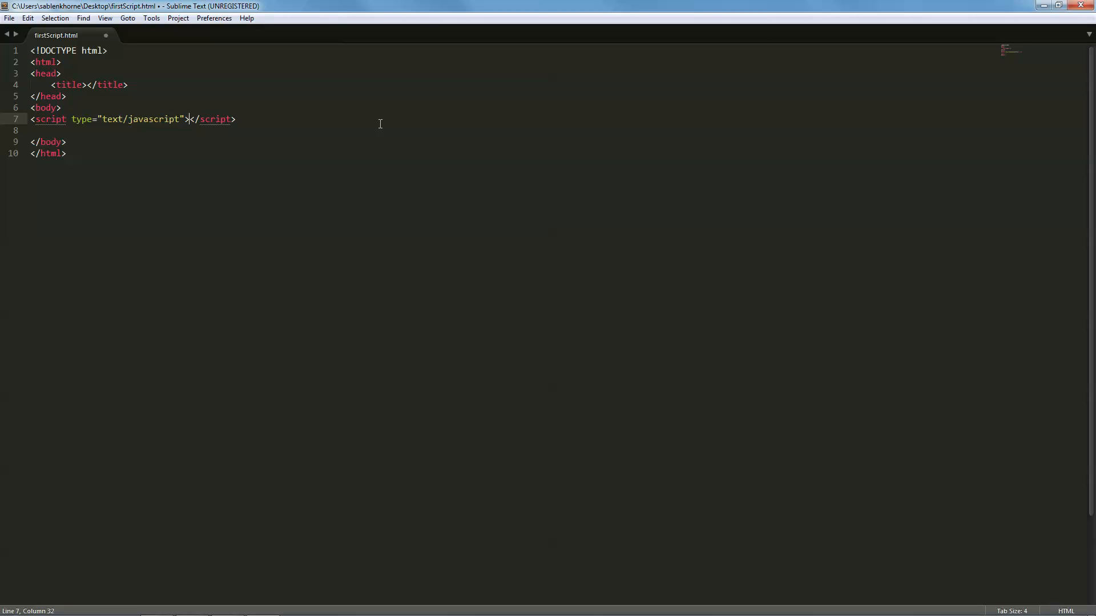
# Write alert("Hello World!"); on a new line between the script tags.
pyautogui.press('Enter')
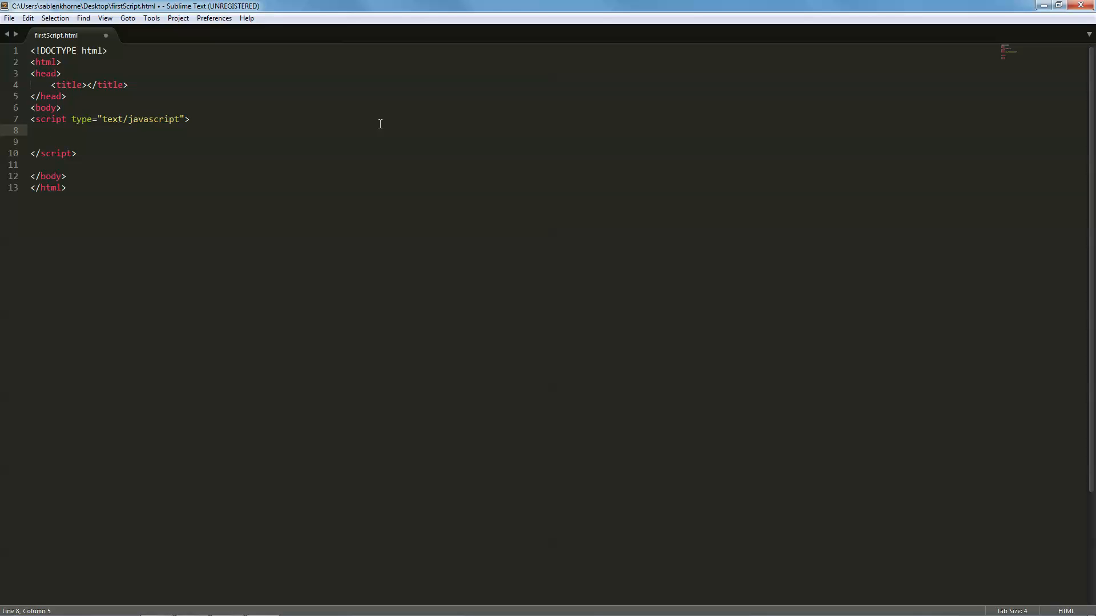
pyautogui.write('alert')
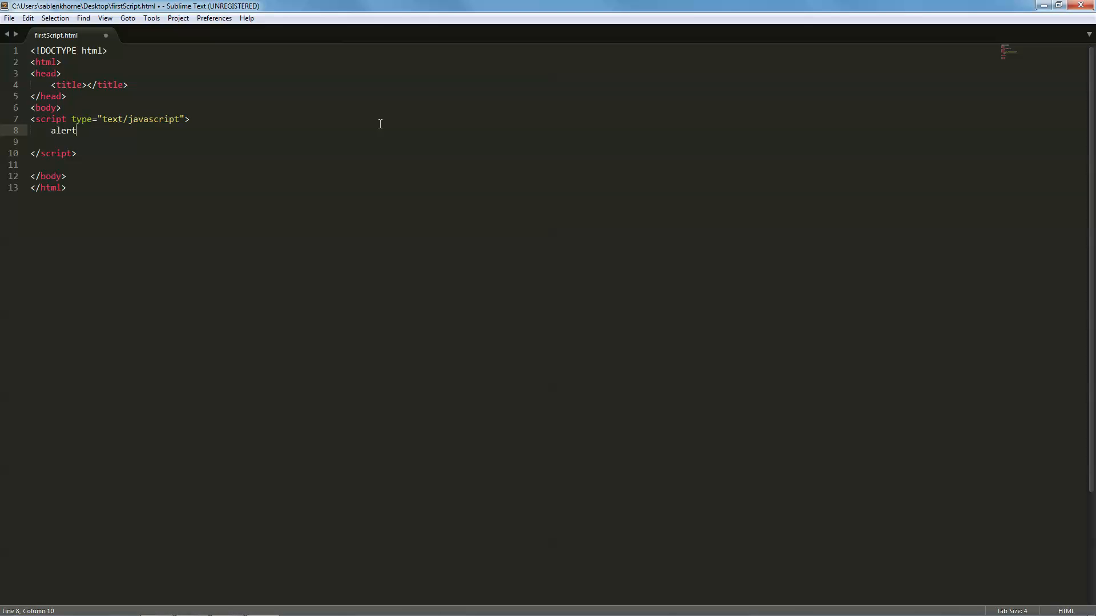
pyautogui.write('(')
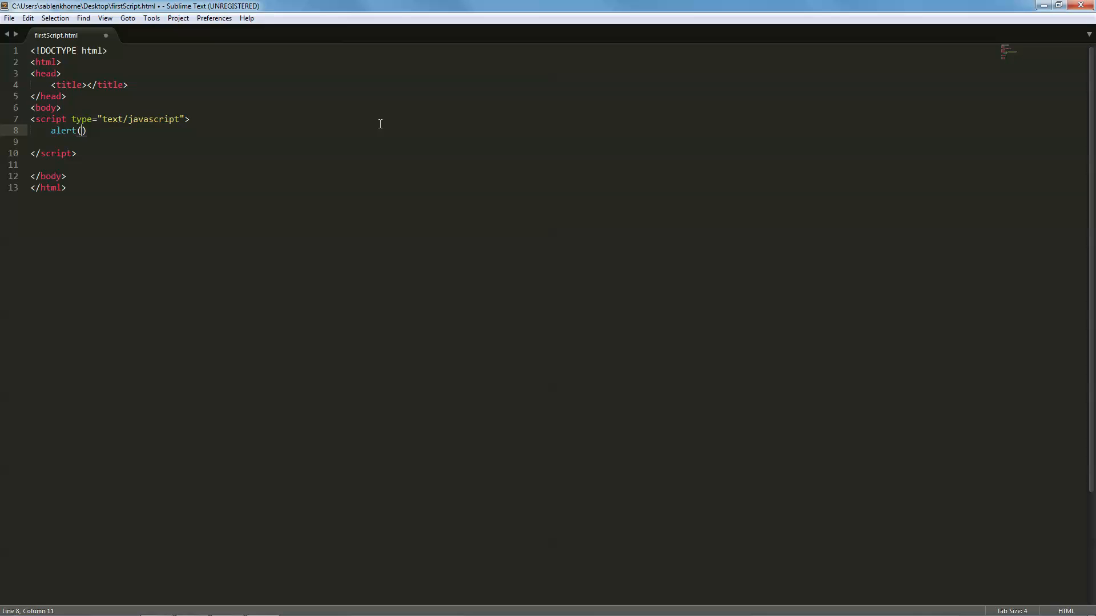
pyautogui.write('""')
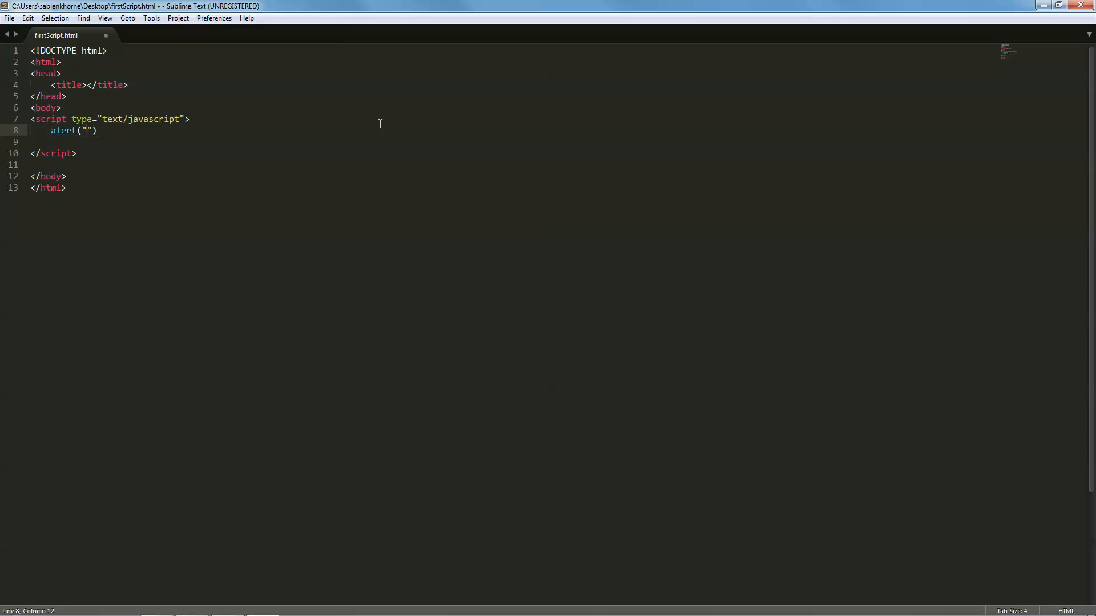
pyautogui.write('H')
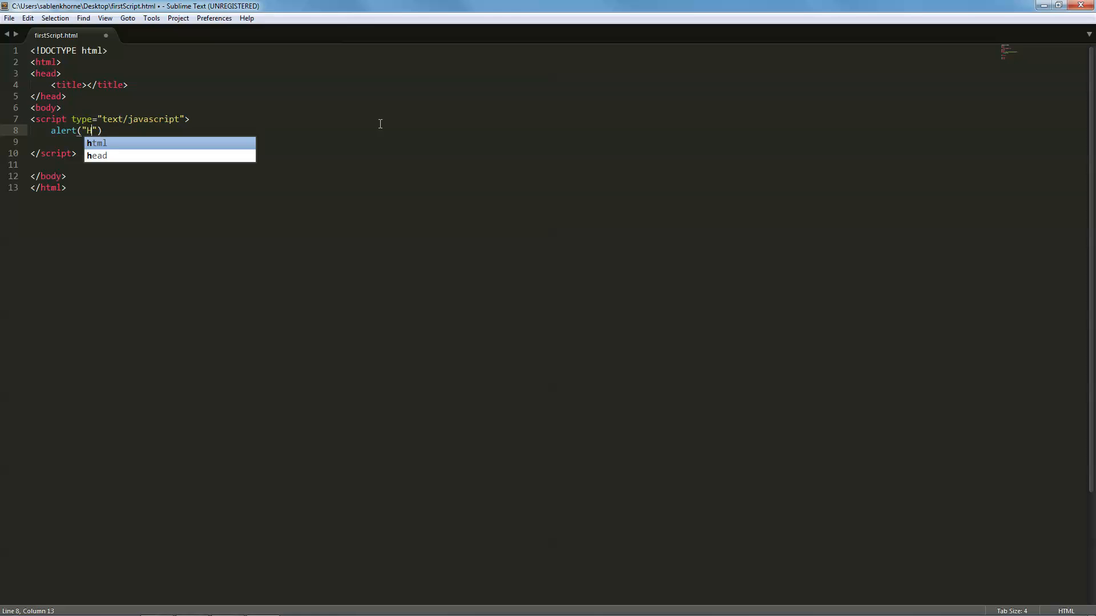
pyautogui.write('ello')
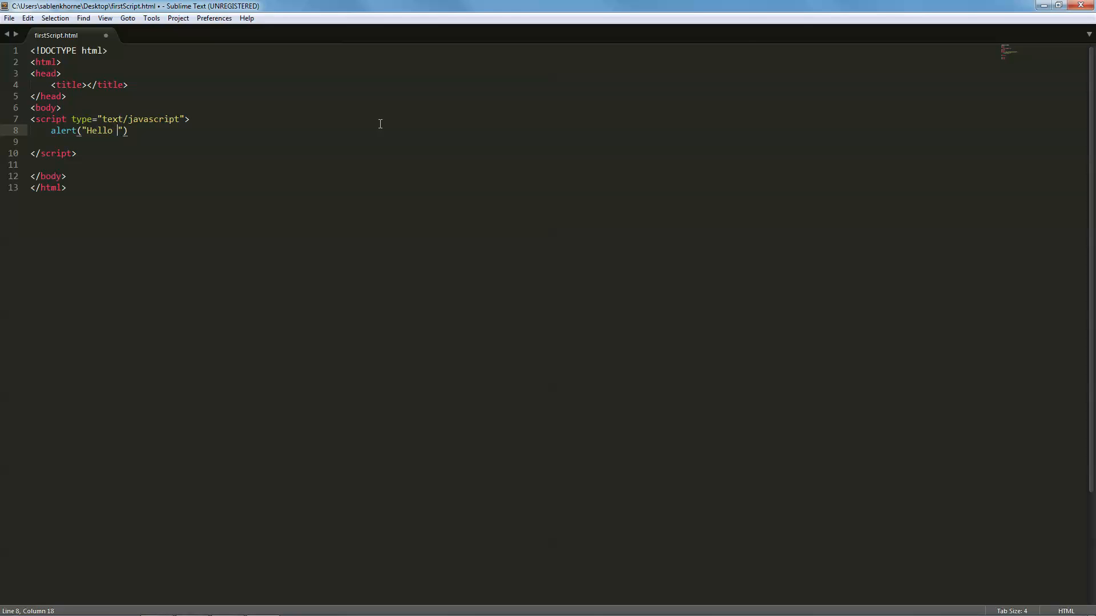
pyautogui.write('World!')
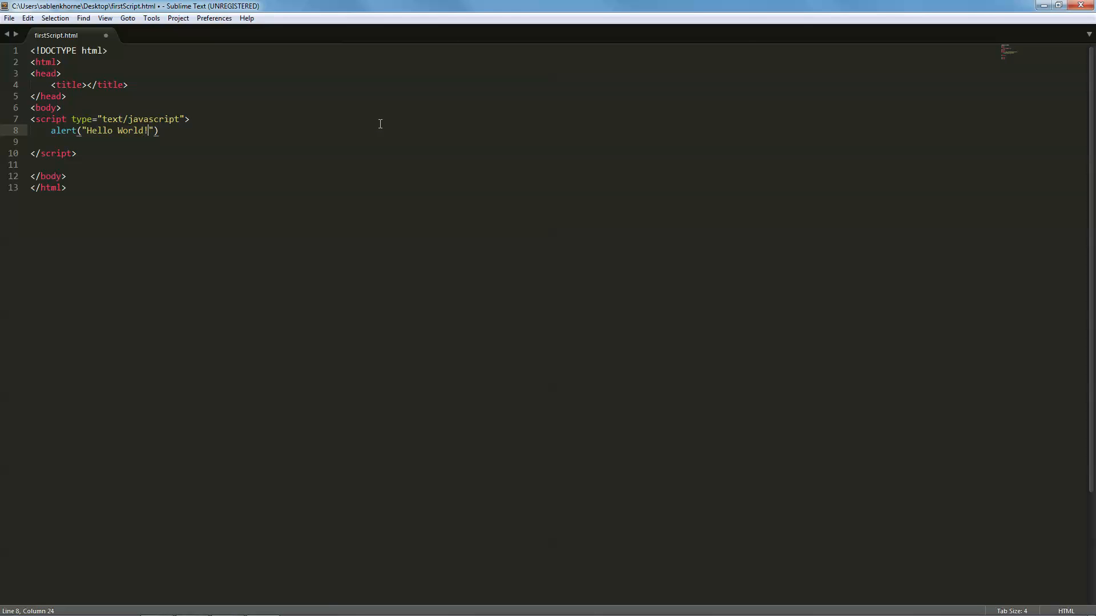
pyautogui.press('right')
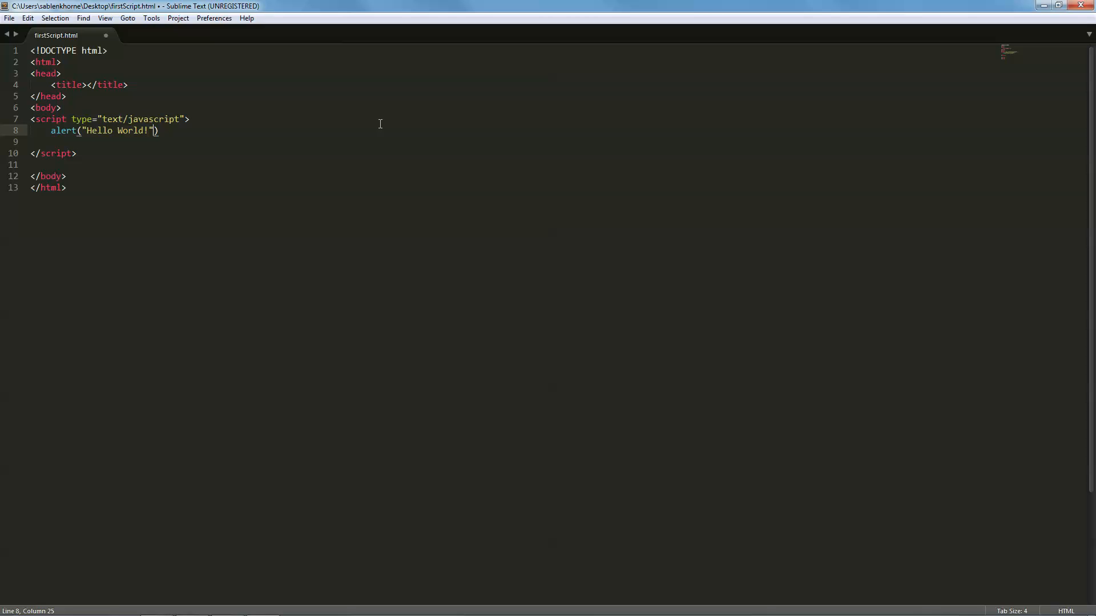
pyautogui.write(';')
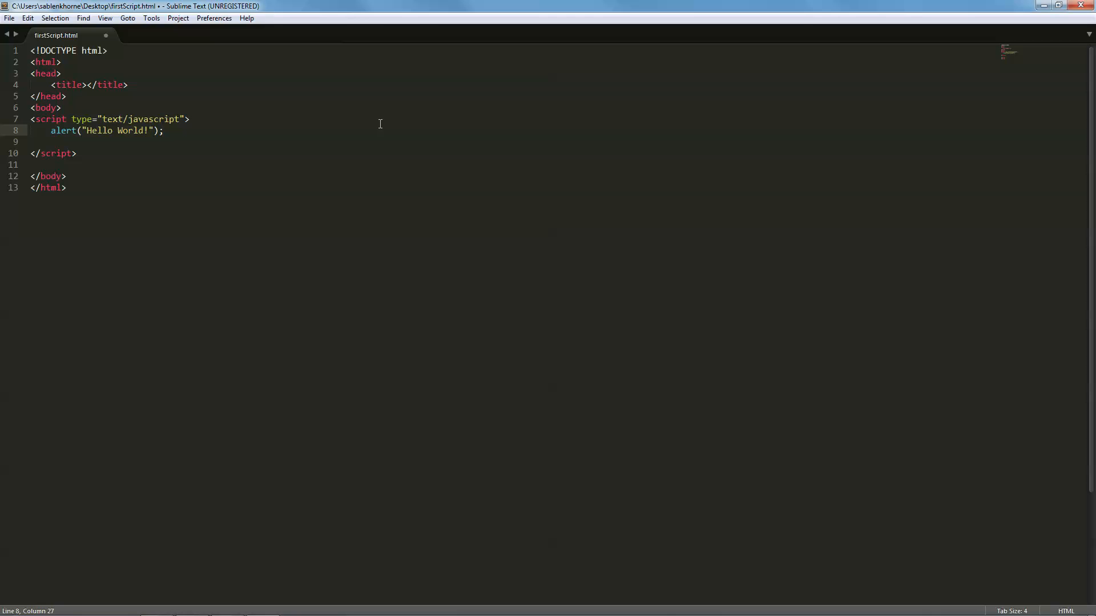
# Save firstScript.html and open it in the browser from the editor's context menu.
pyautogui.click(8, 18)
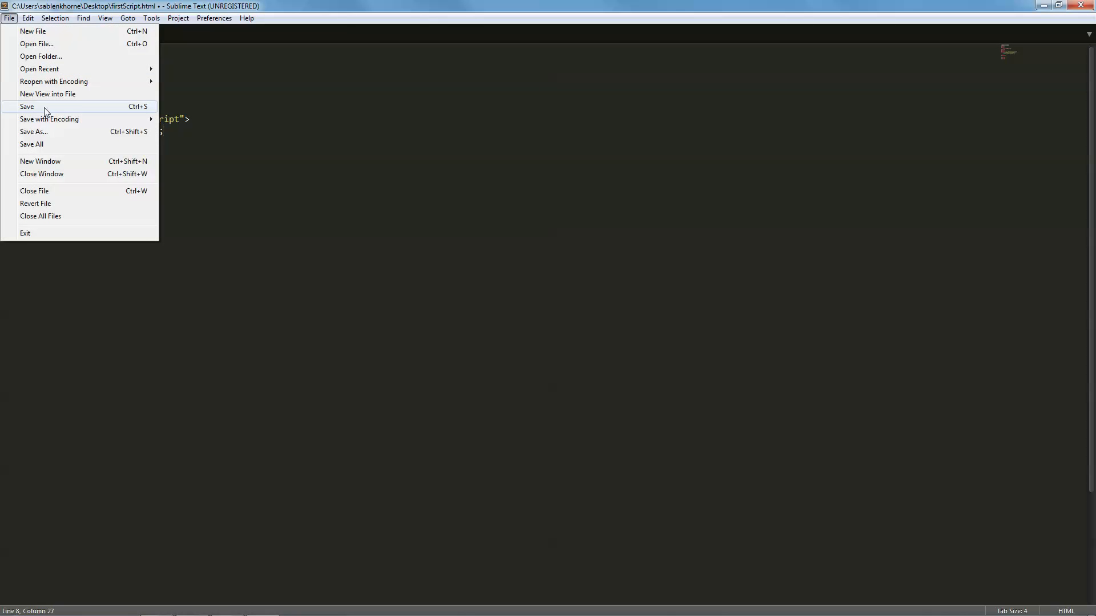
pyautogui.click(26, 107)
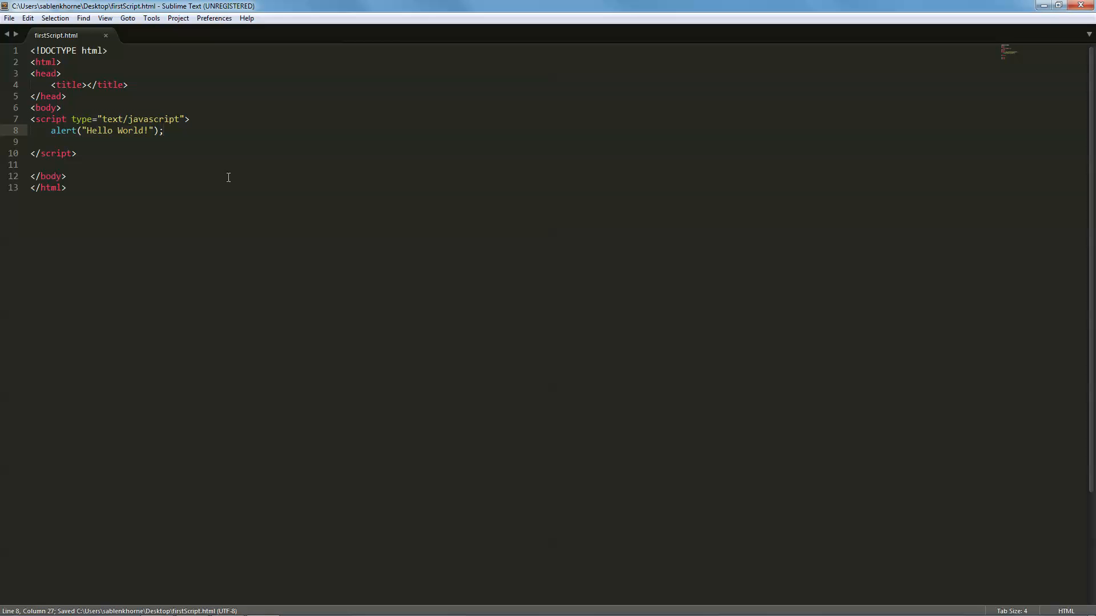
pyautogui.rightClick(228, 177)
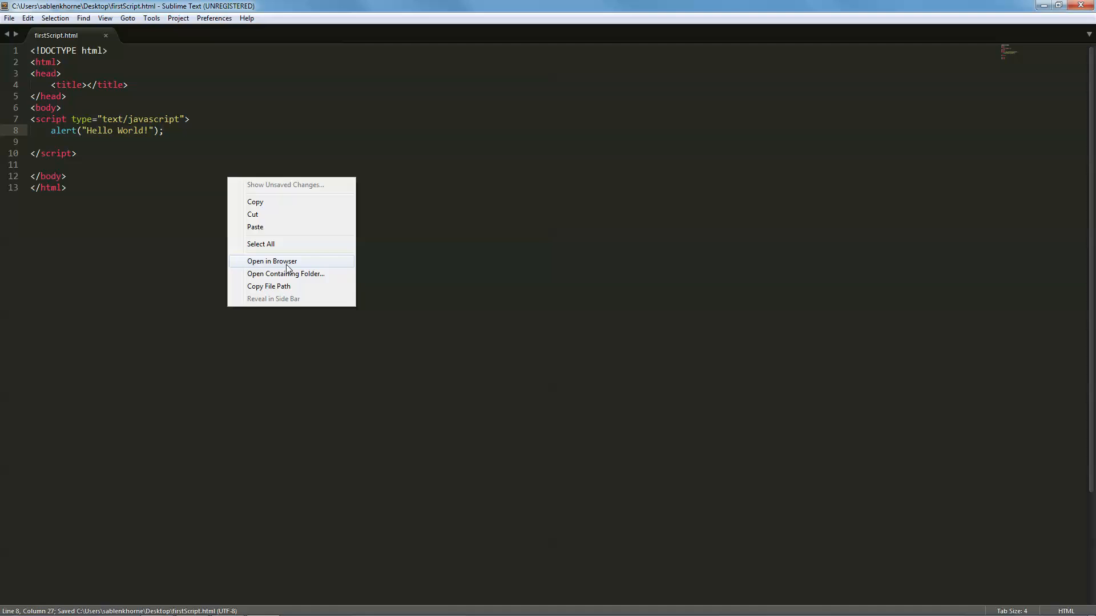
pyautogui.click(272, 261)
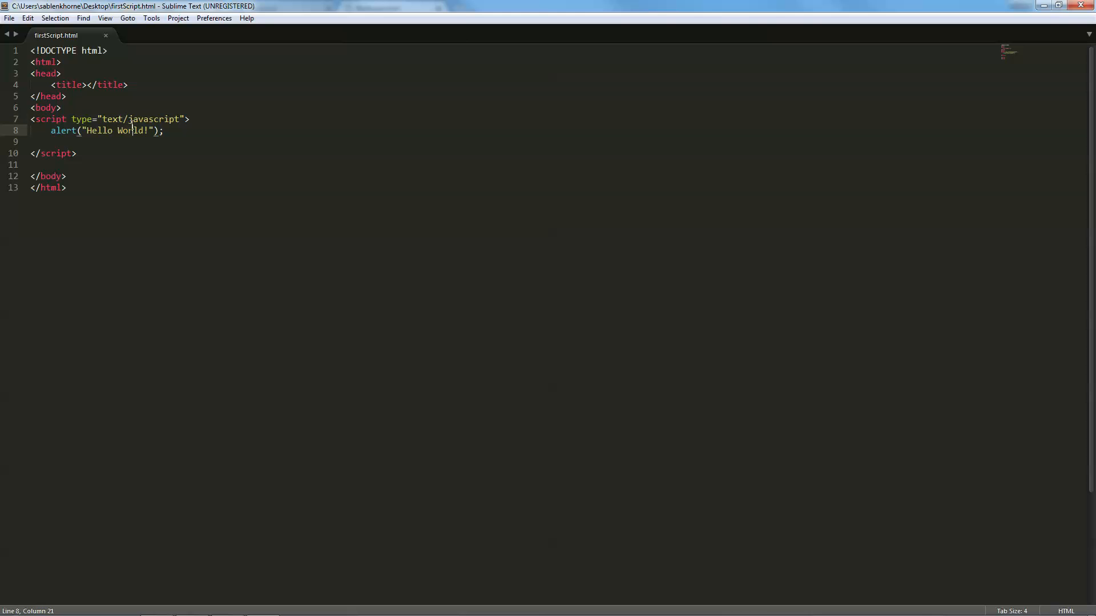
# Replace 'Hello World' with 'This is my first script!' and reopen the page in the browser.
pyautogui.moveTo(87, 131); pyautogui.dragTo(147, 131)
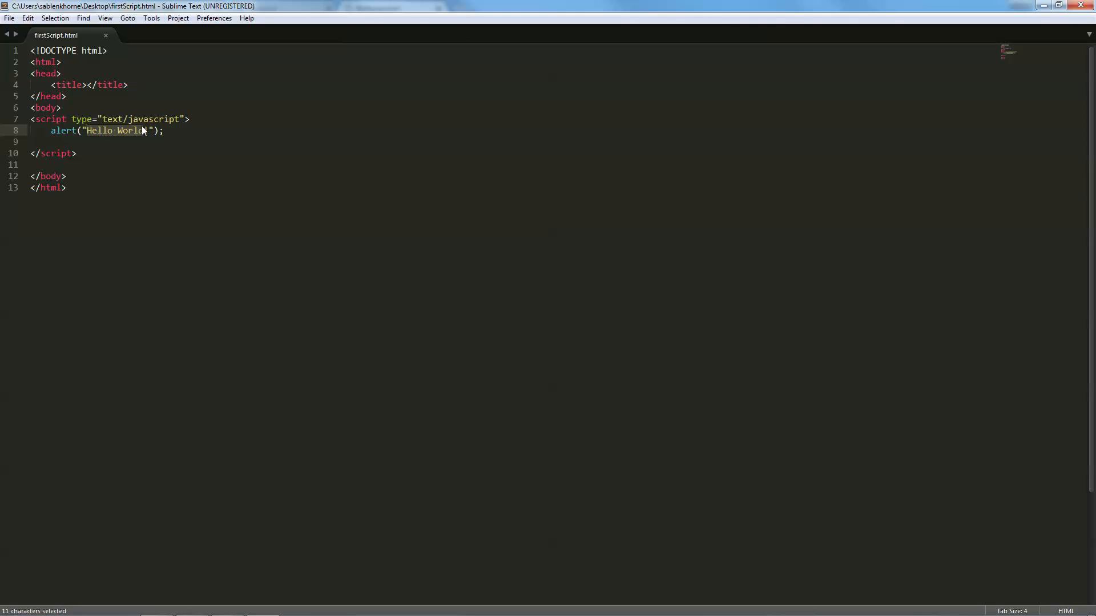
pyautogui.write('This is my first!')
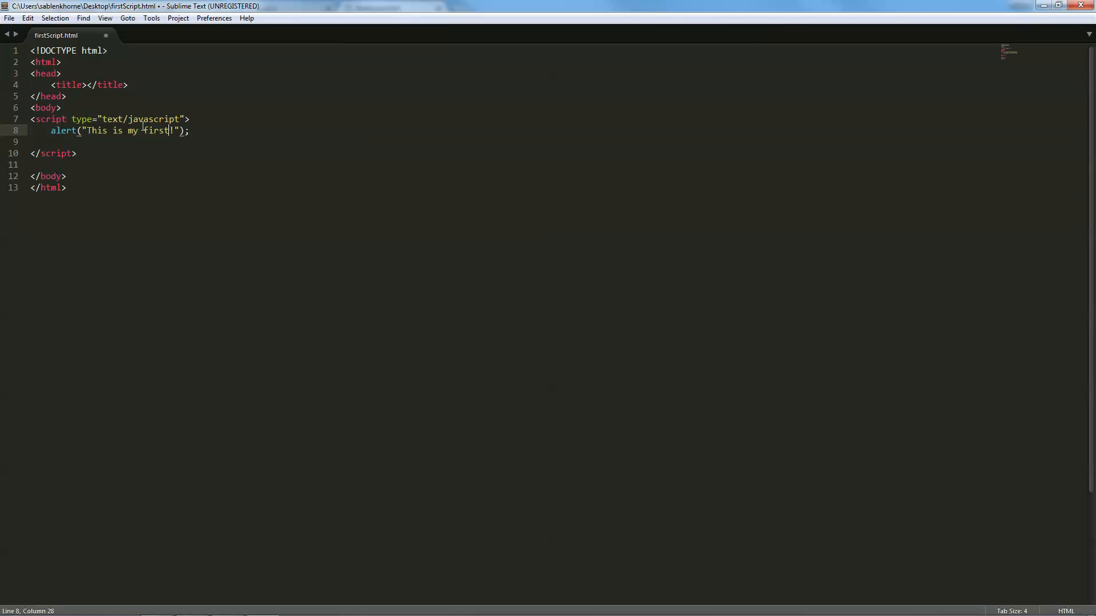
pyautogui.write('script')
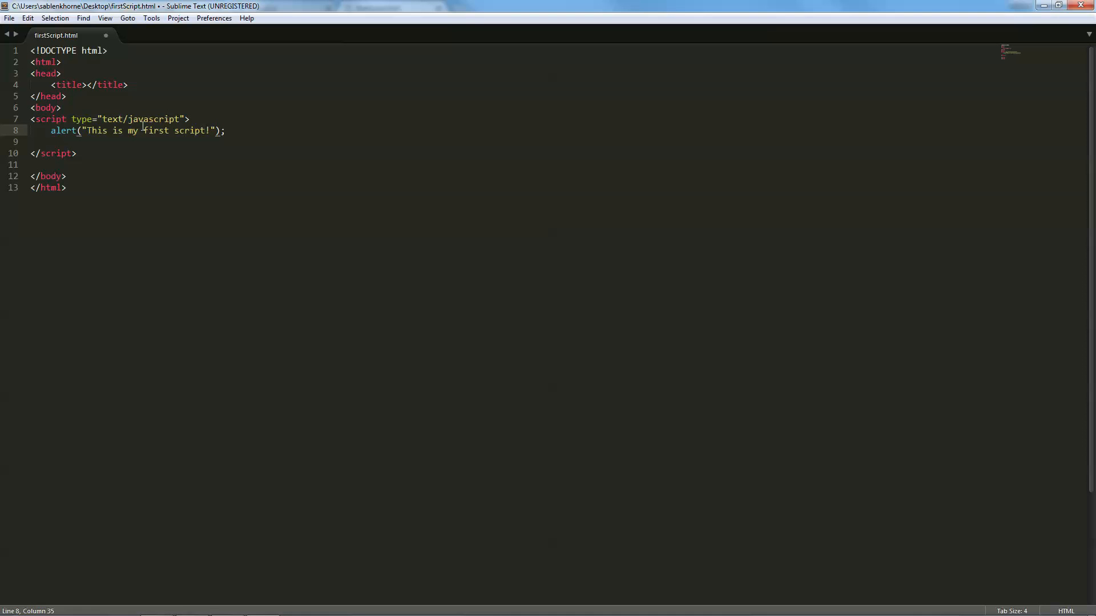
pyautogui.rightClick(160, 137)
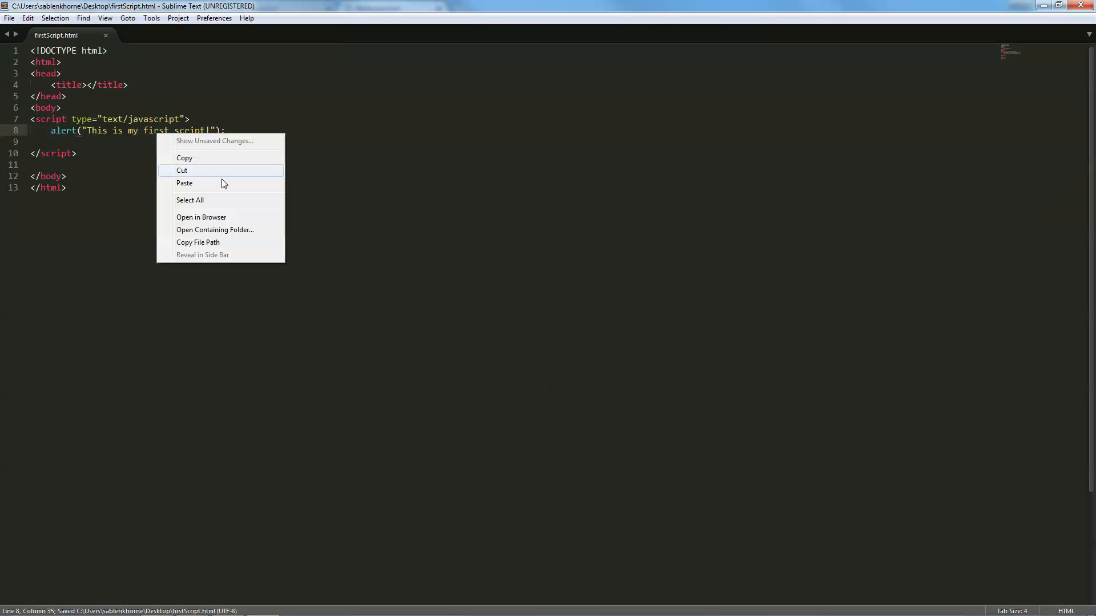
pyautogui.click(201, 217)
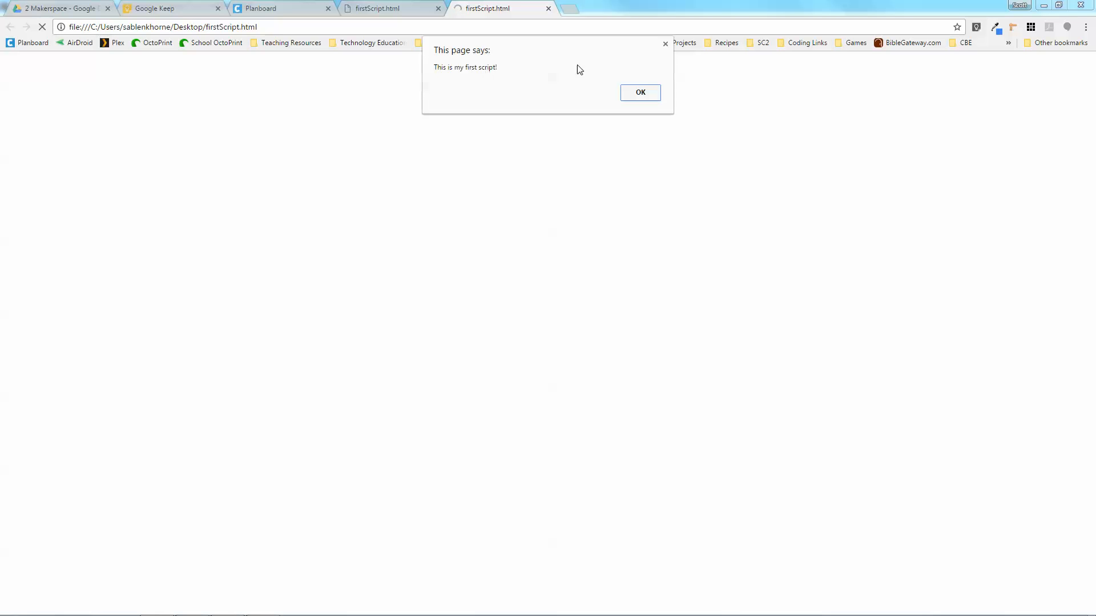